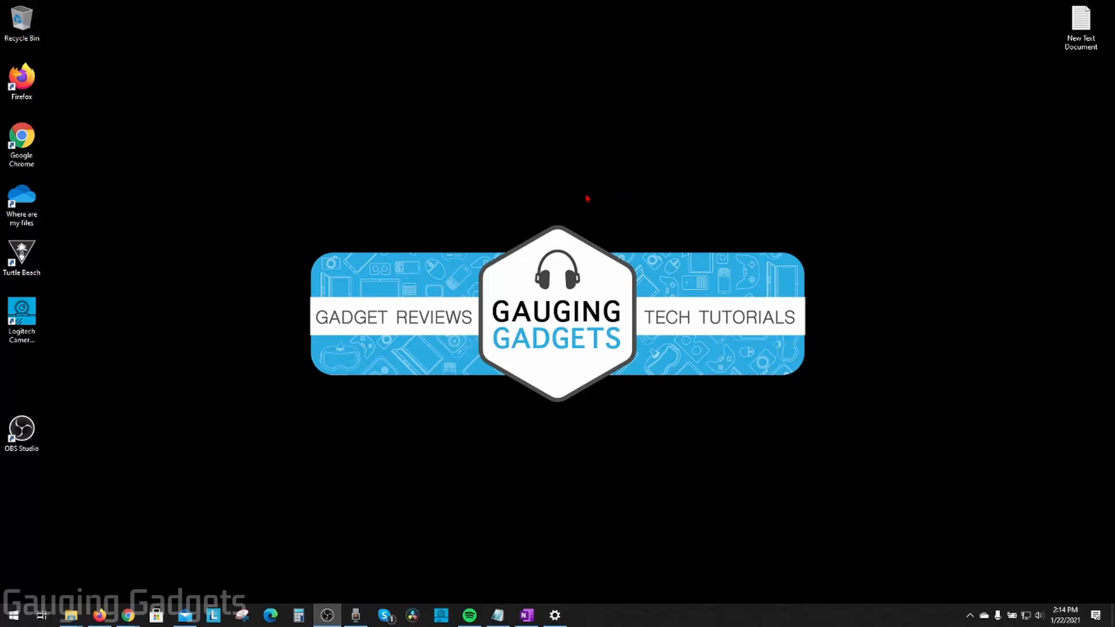
mouse_move(300, 317)
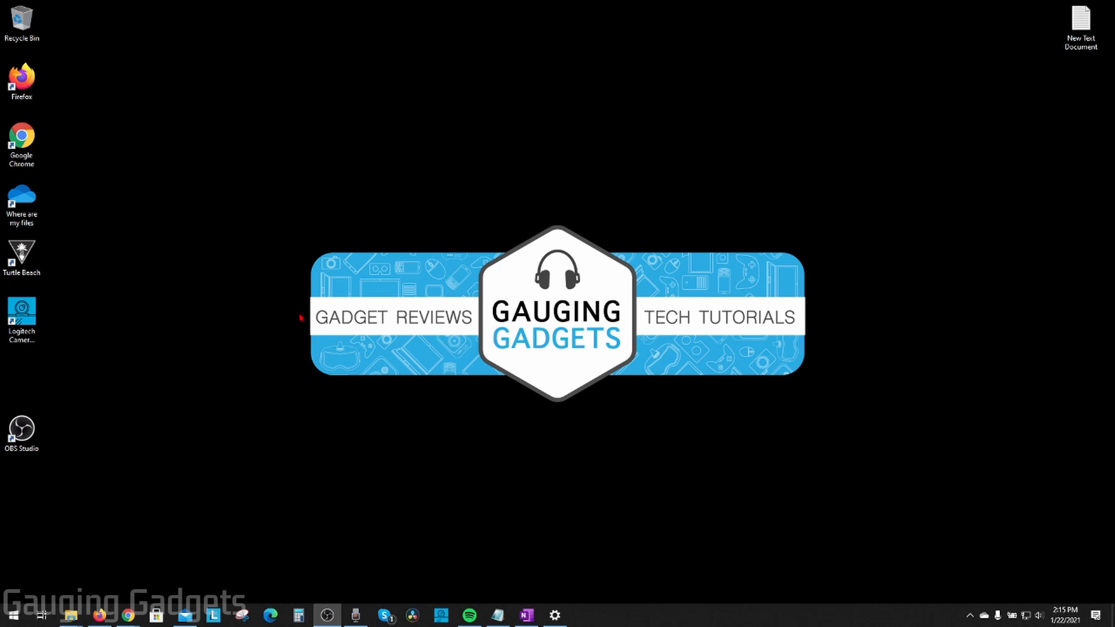
mouse_move(290, 314)
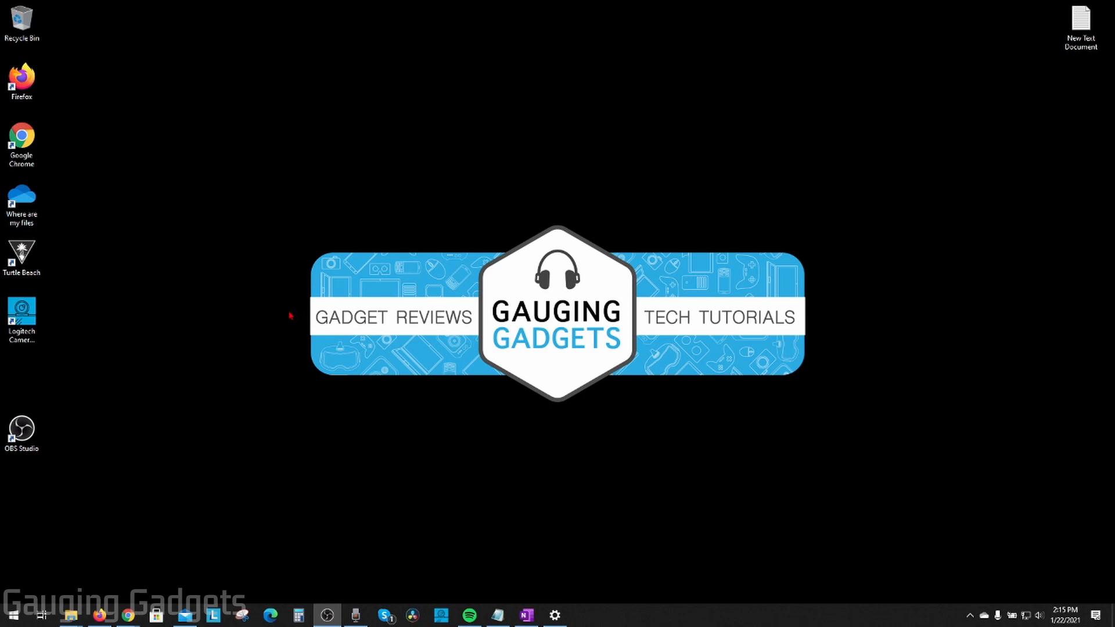
mouse_move(295, 327)
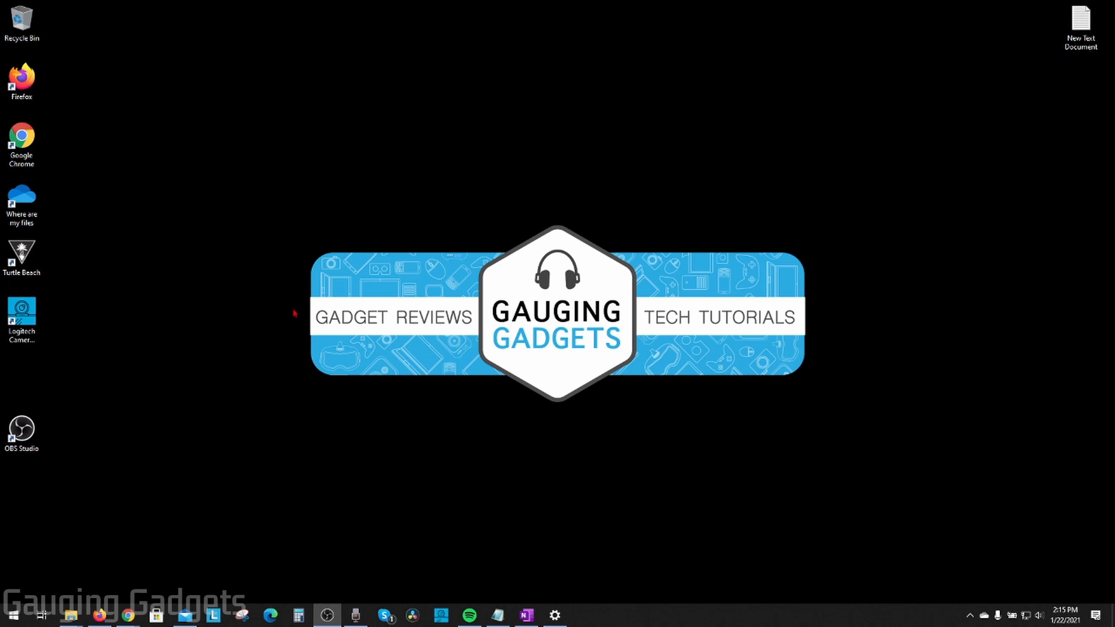
mouse_move(279, 316)
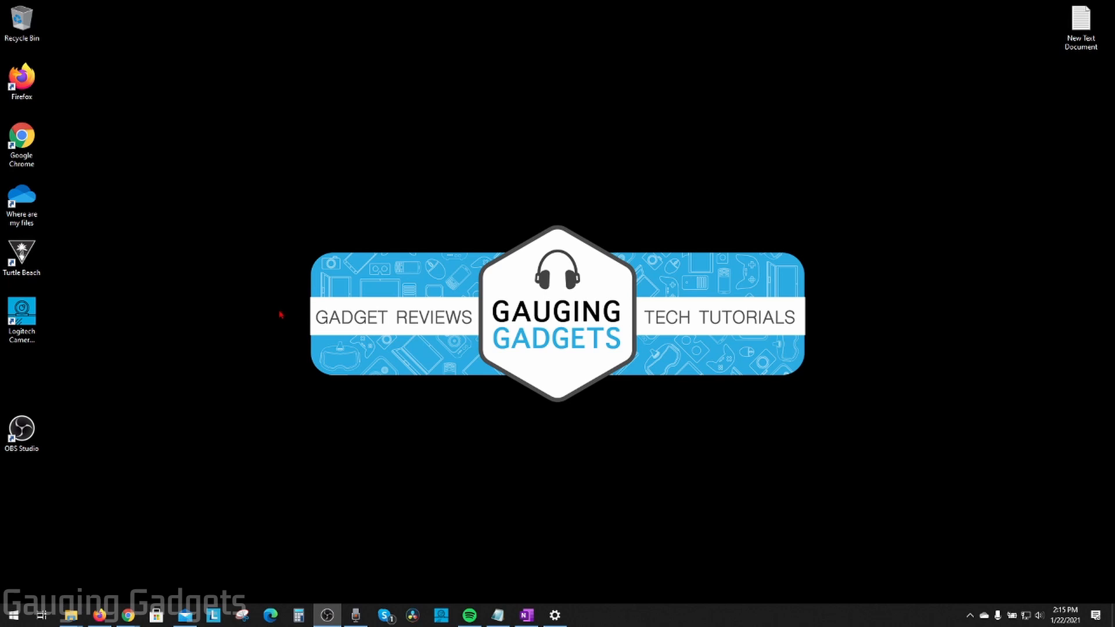
mouse_move(283, 318)
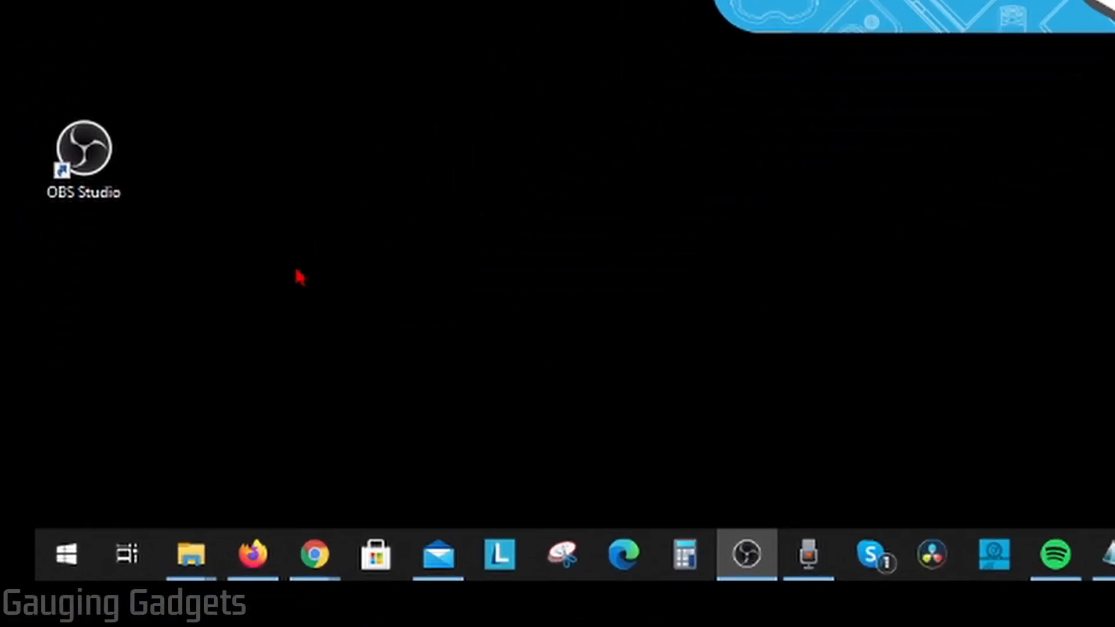
mouse_move(65, 564)
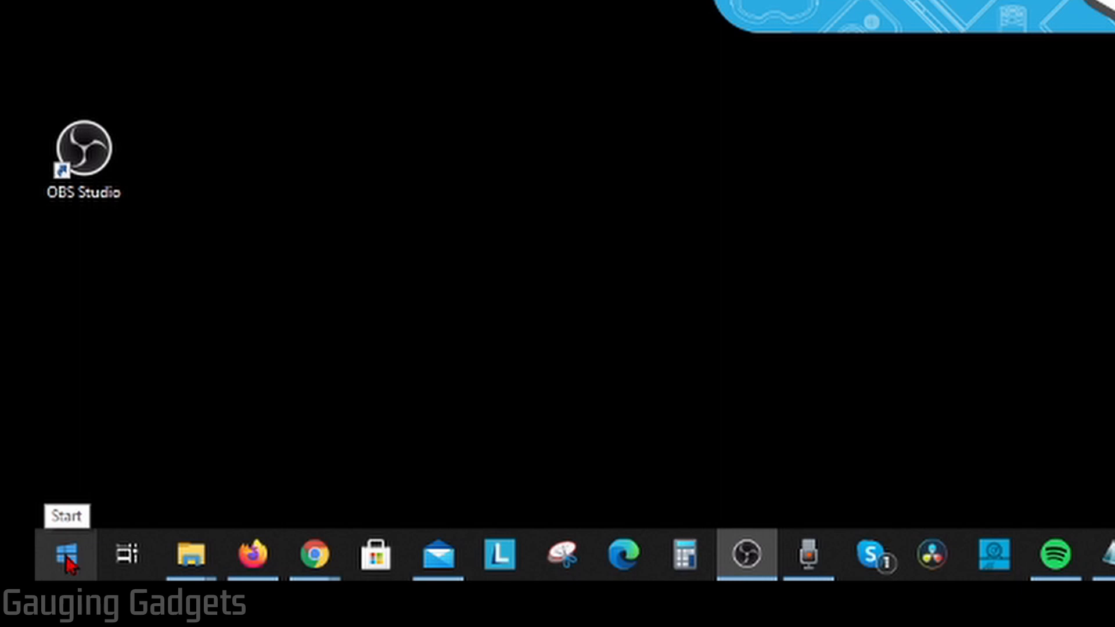
- Launch Task Manager from the Start button's power-user menu
right_click(63, 558)
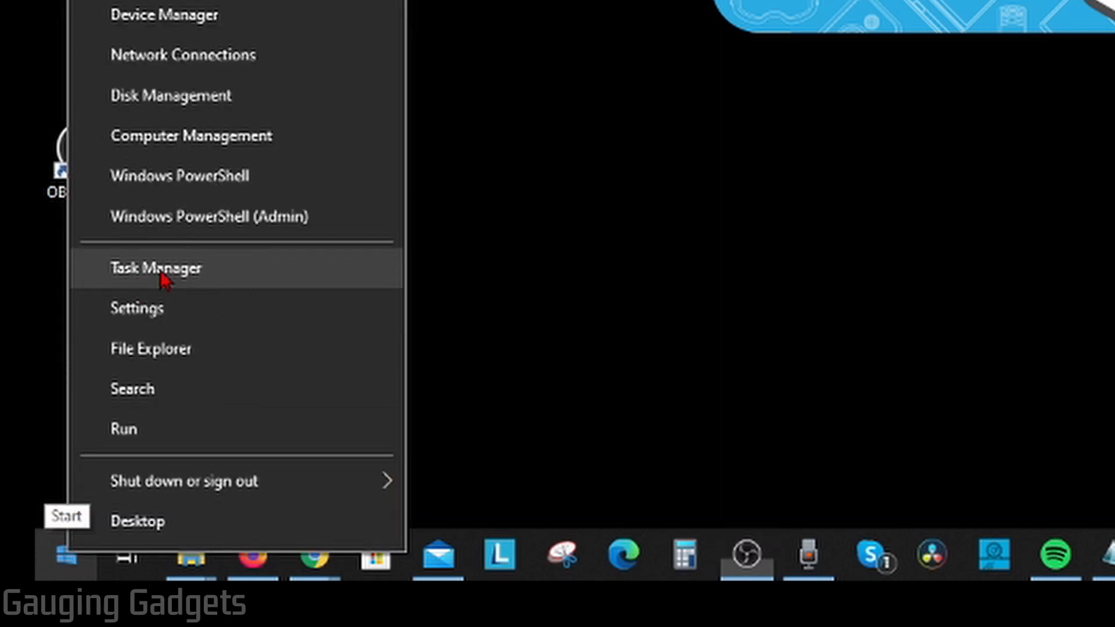
left_click(156, 269)
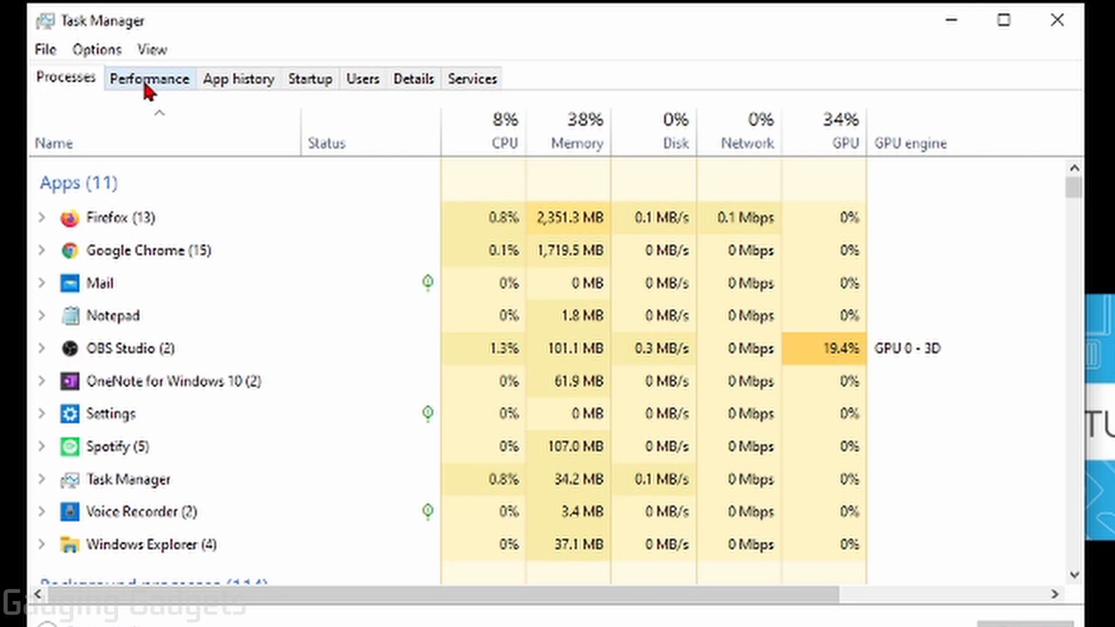
- Show the GPU 0 performance page, identifying the NVIDIA GeForce GTX 1660 Ti
left_click(150, 79)
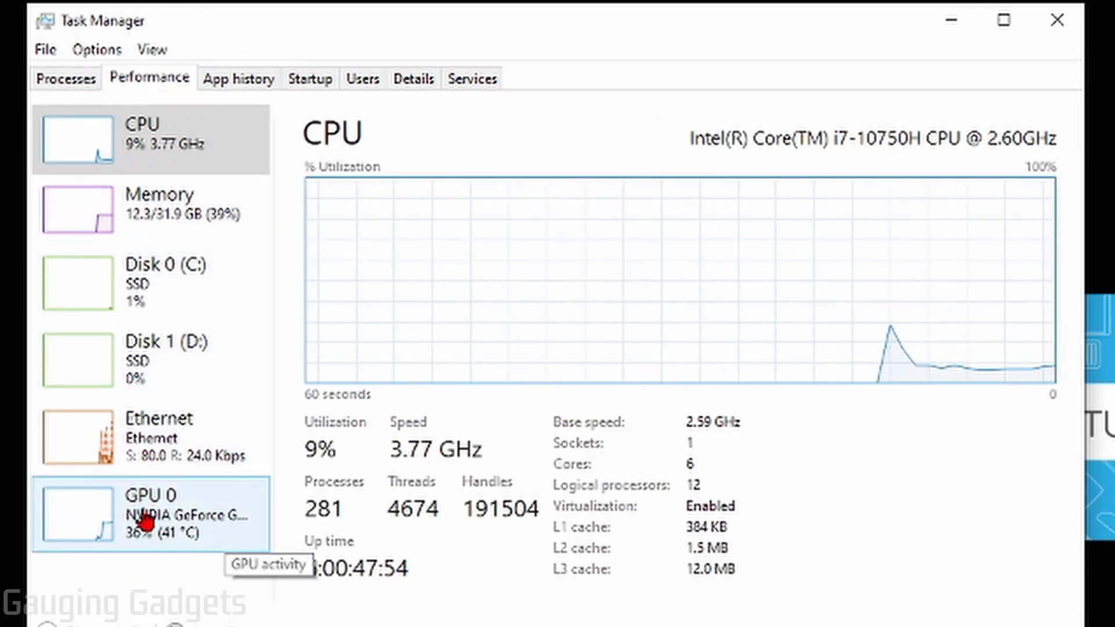
left_click(152, 520)
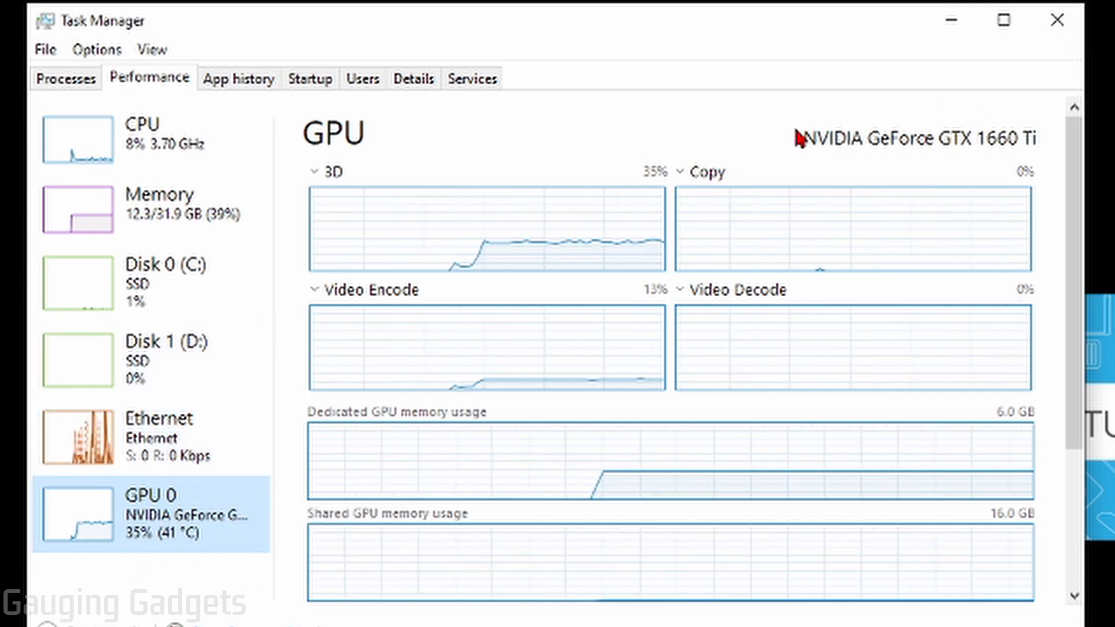
mouse_move(869, 153)
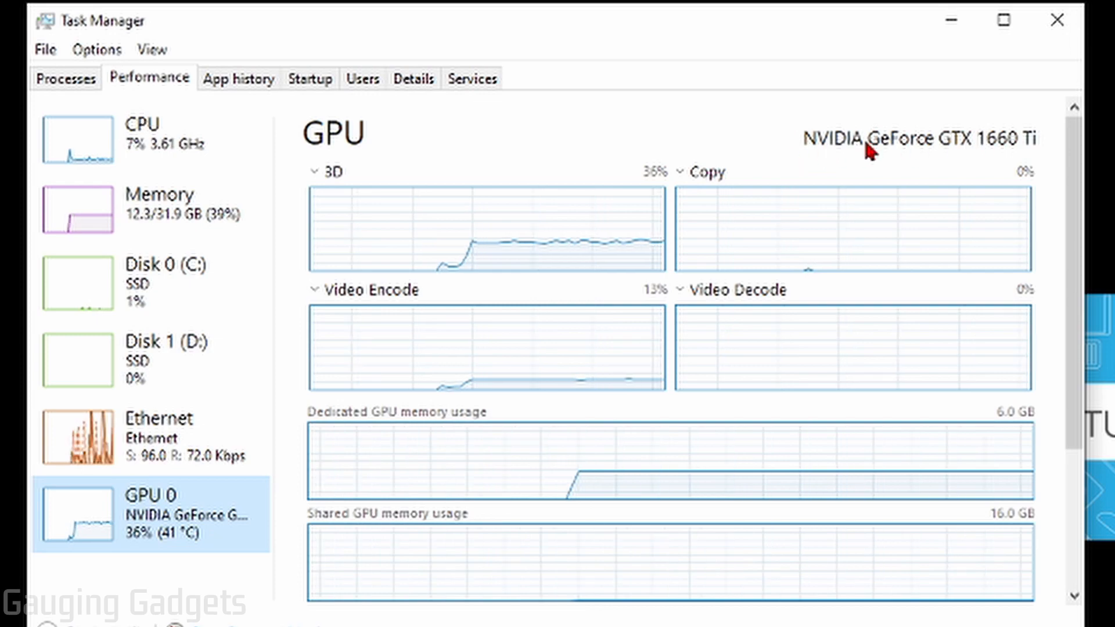
- Review the GPU driver version and memory details, then launch Device Manager from the Start menu
scroll("down", 3)
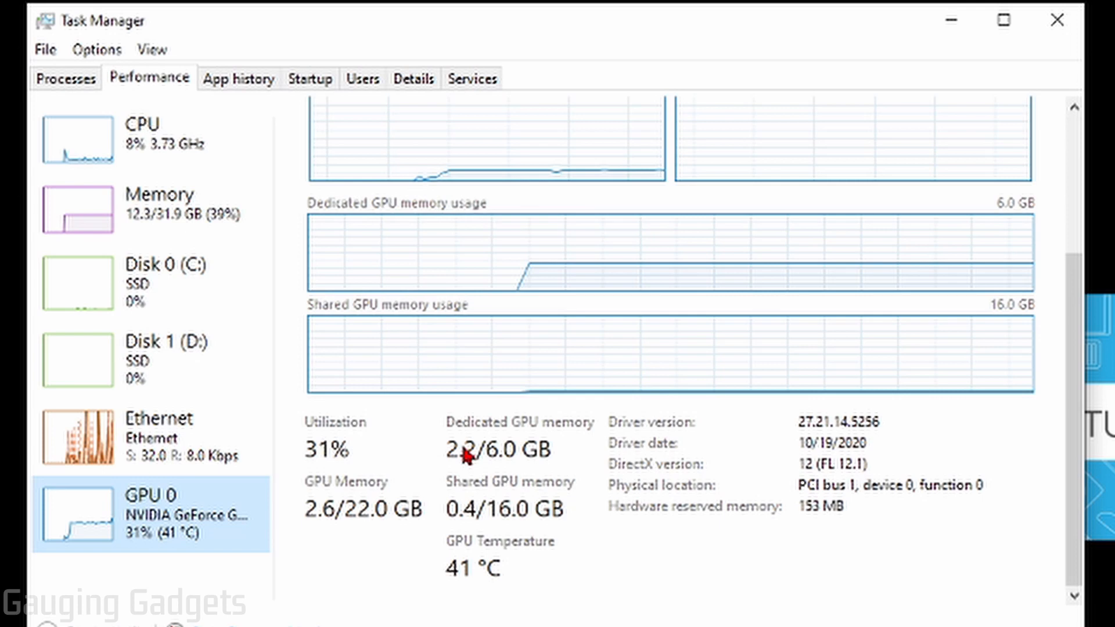
mouse_move(511, 444)
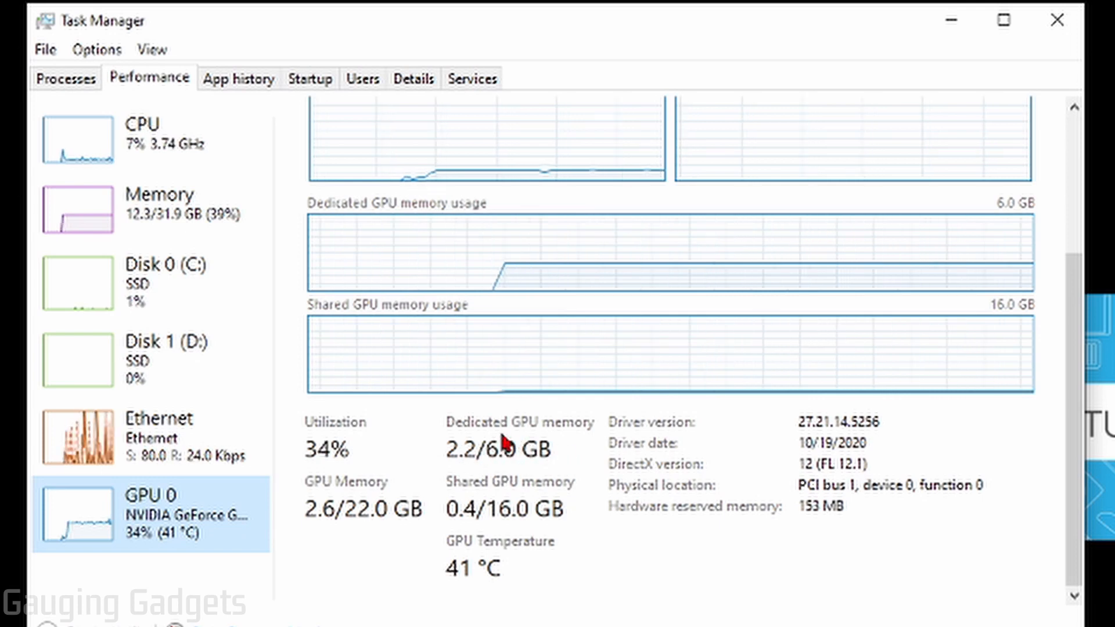
mouse_move(811, 451)
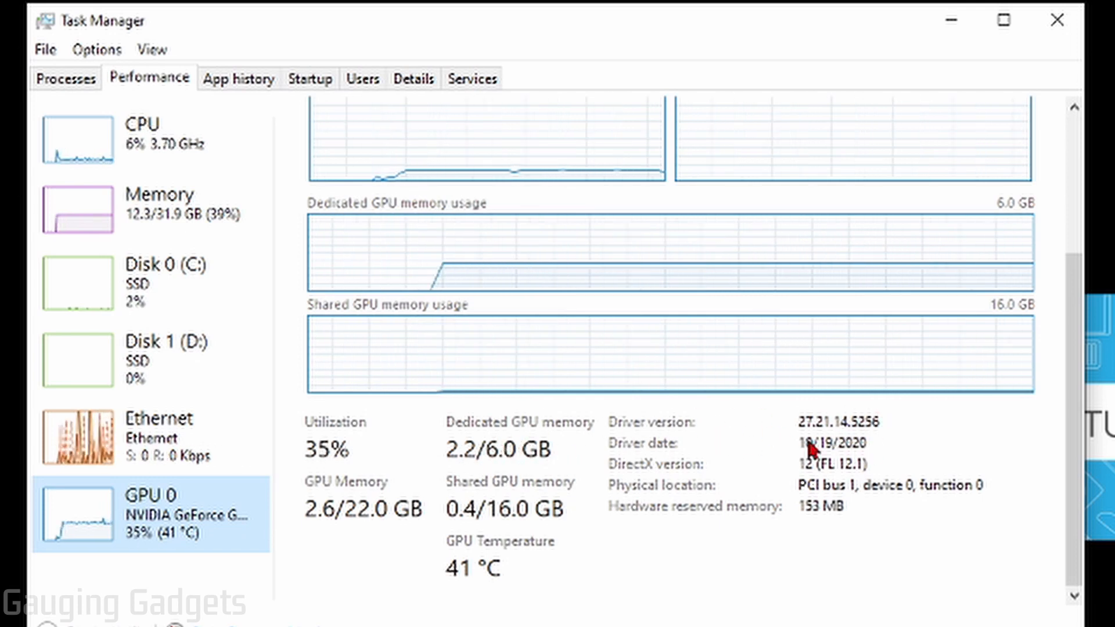
mouse_move(451, 567)
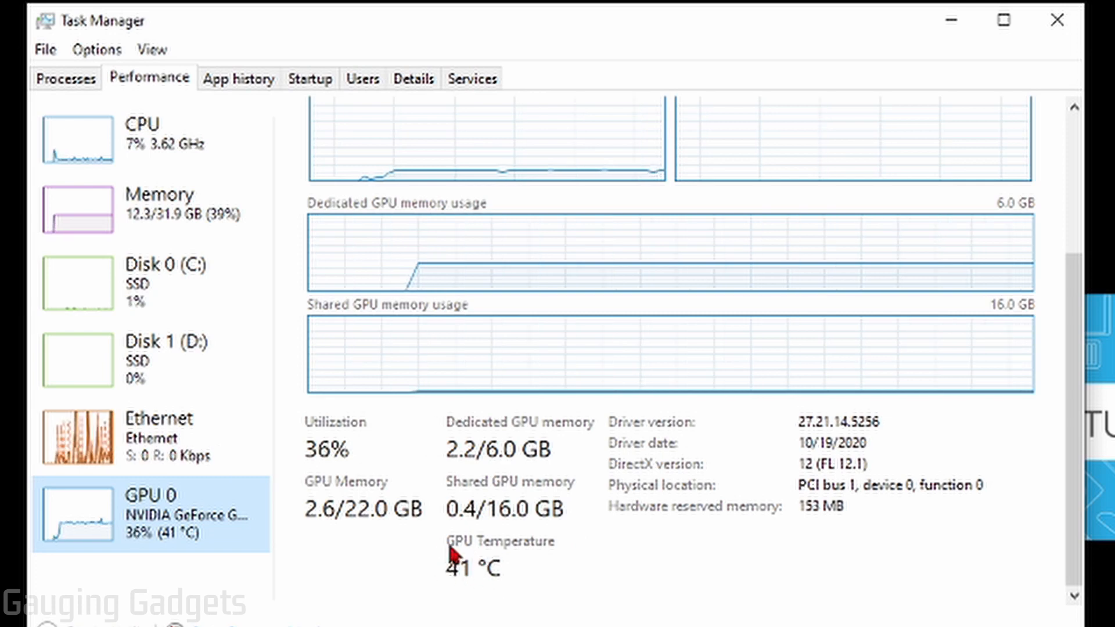
mouse_move(564, 584)
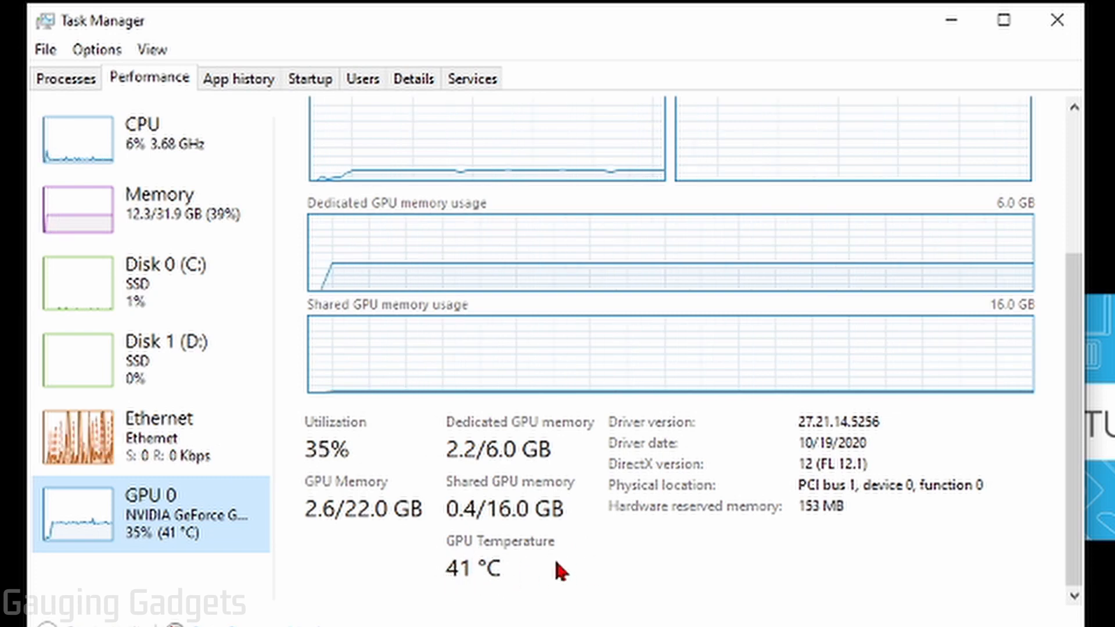
mouse_move(596, 584)
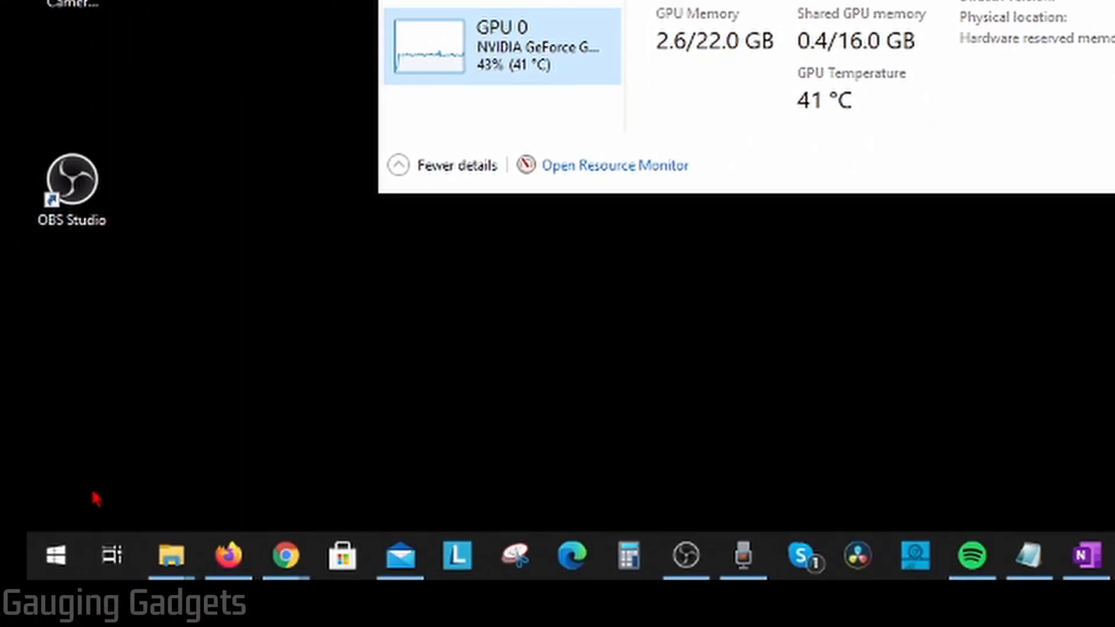
mouse_move(58, 564)
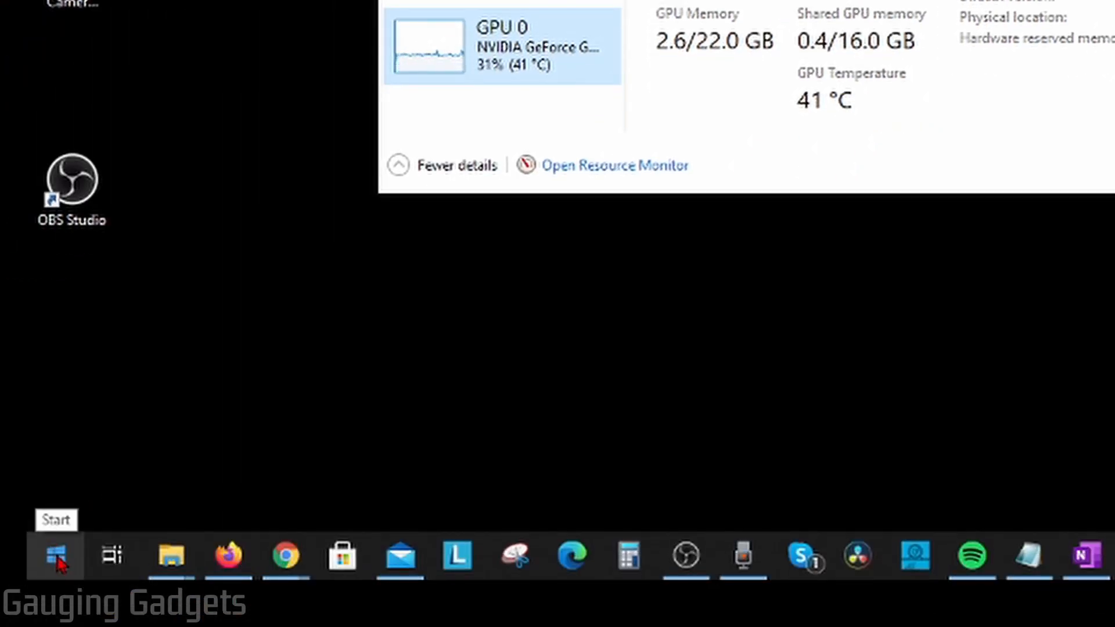
right_click(52, 559)
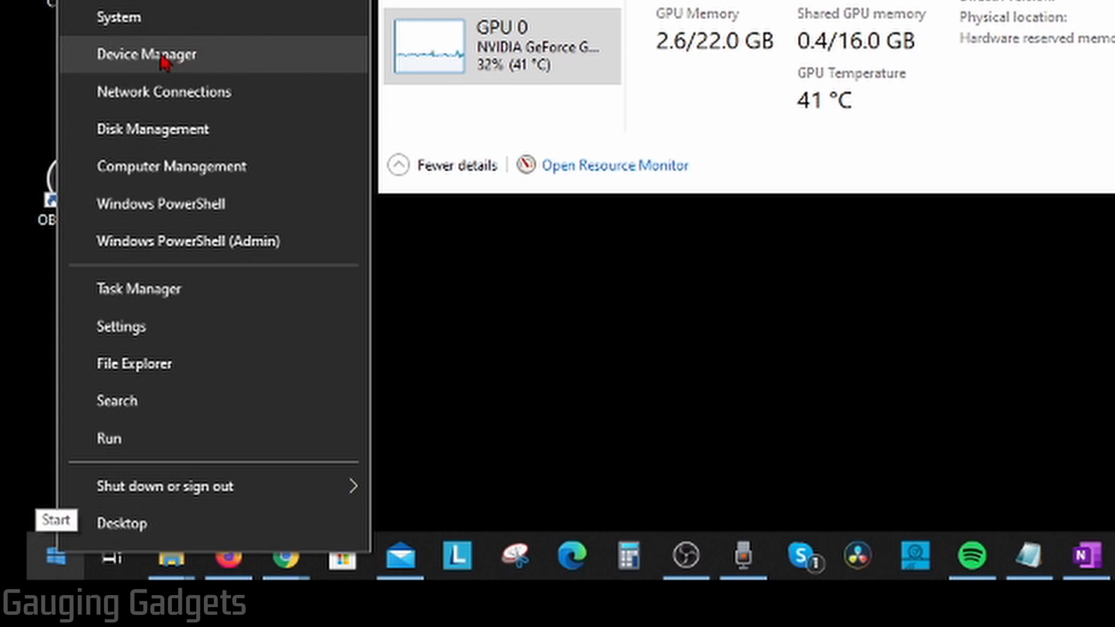
left_click(150, 53)
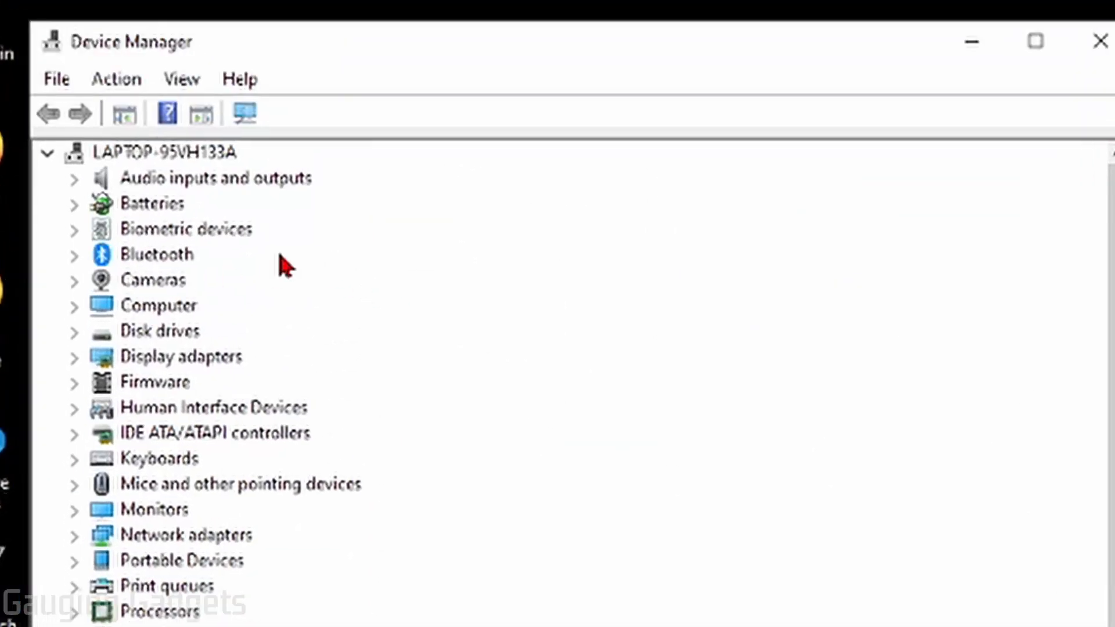
mouse_move(77, 377)
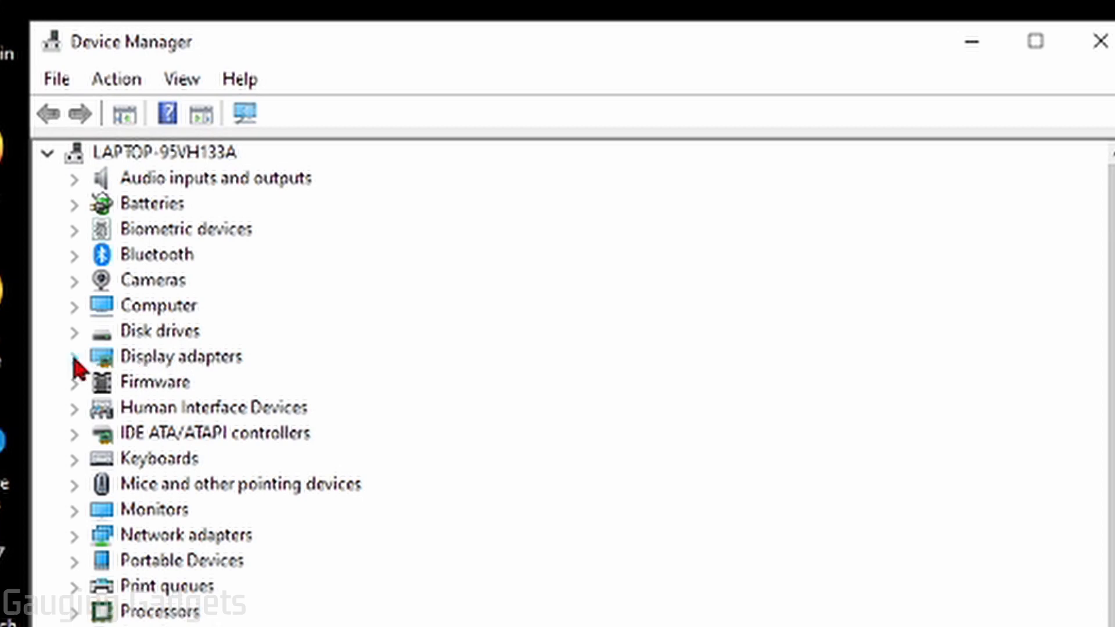
- Show the NVIDIA GeForce GTX 1660 Ti Driver details: date 10/19/2020, version 27.21.14.5256
left_click(74, 358)
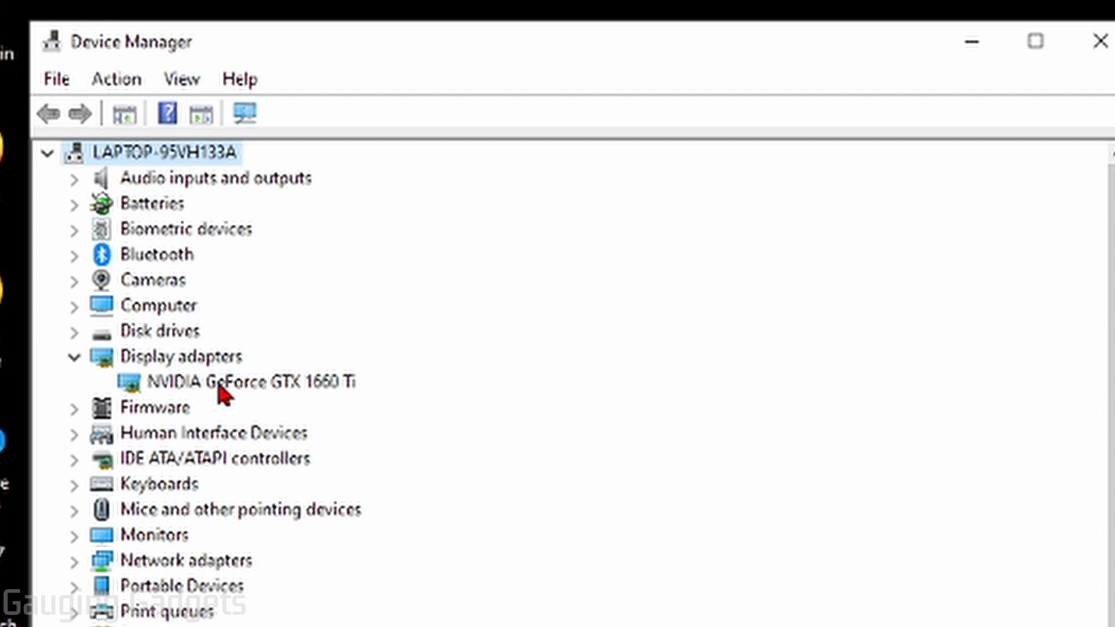
mouse_move(216, 399)
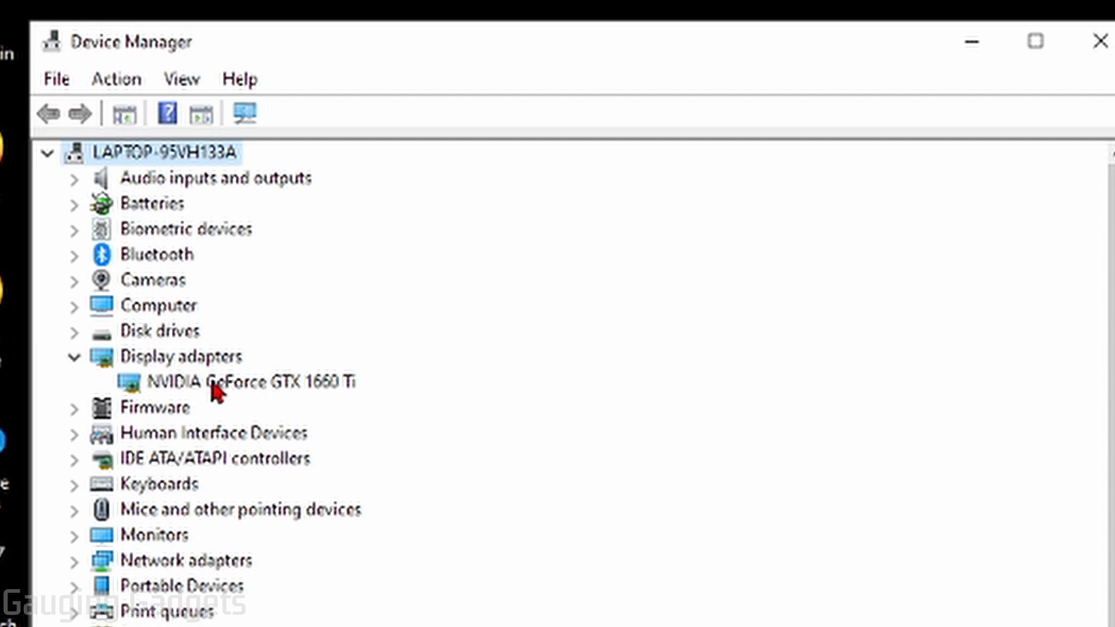
right_click(216, 382)
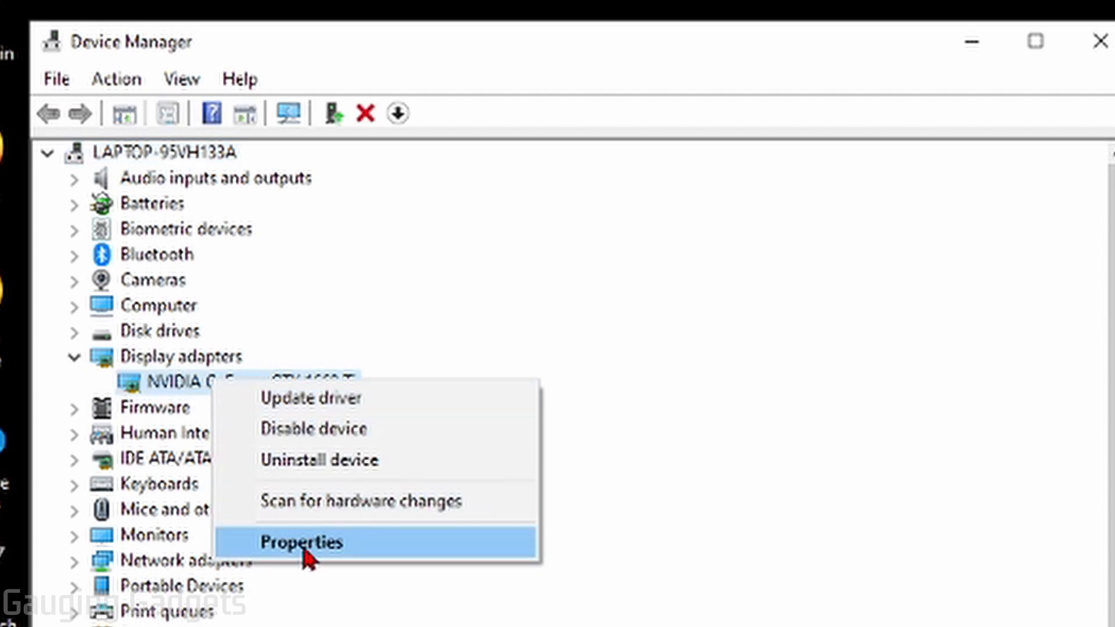
left_click(303, 543)
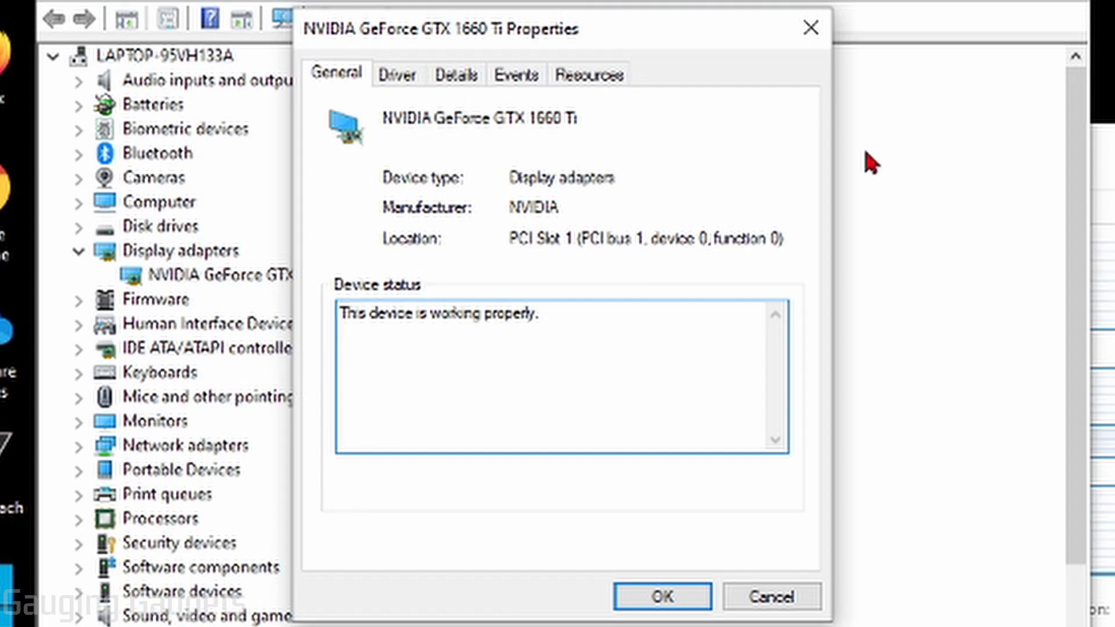
left_click(397, 74)
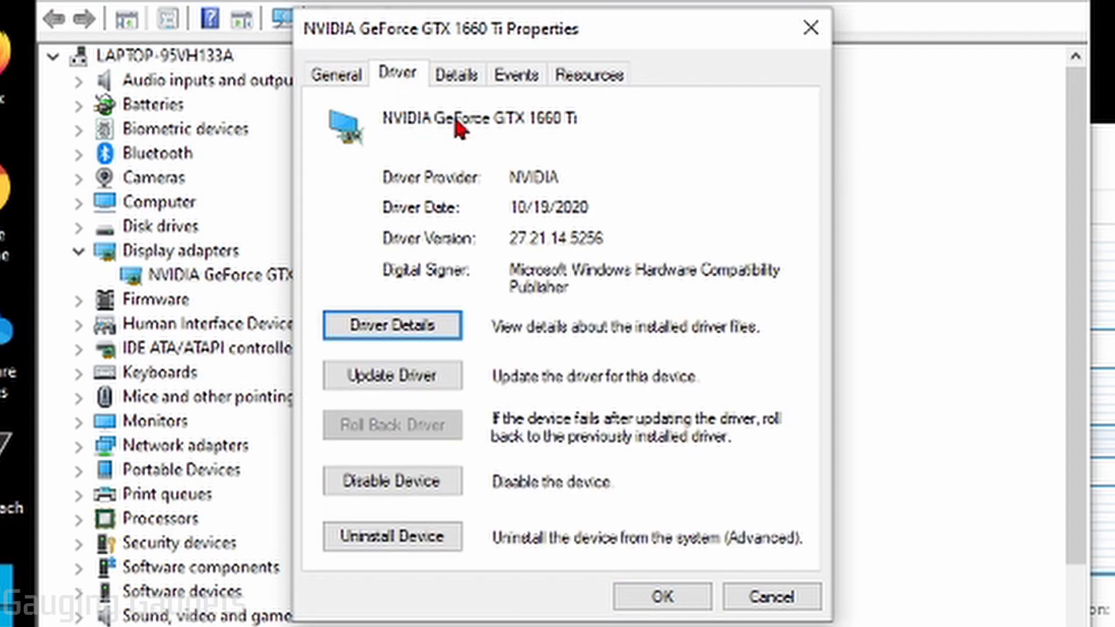